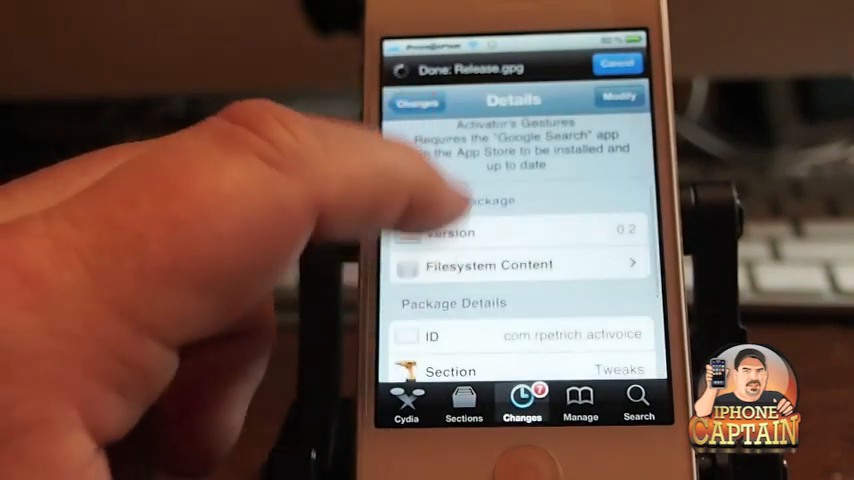
Scroll through the ActiVoice 0.2 package details in Cydia.
{"action": "scroll", "scroll_direction": "down", "scroll_amount": 3}
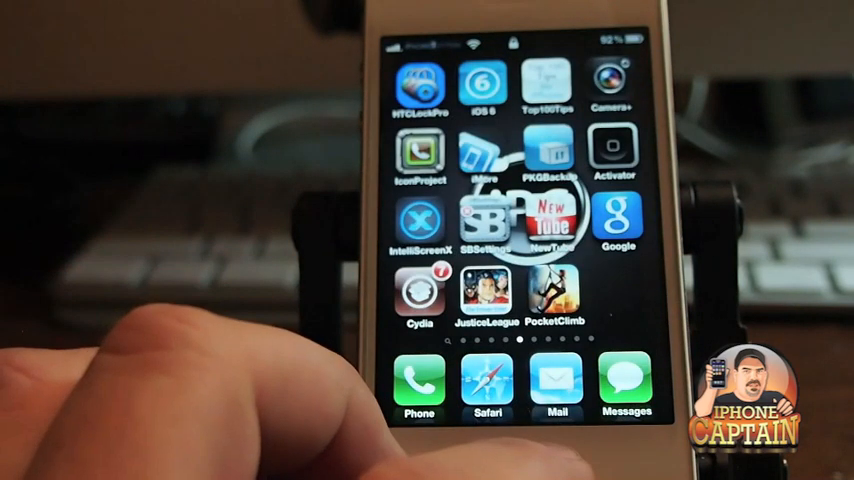
Launch Google Search and start a voice query by tapping the microphone.
{"action": "left_click", "coordinate": [617, 221]}
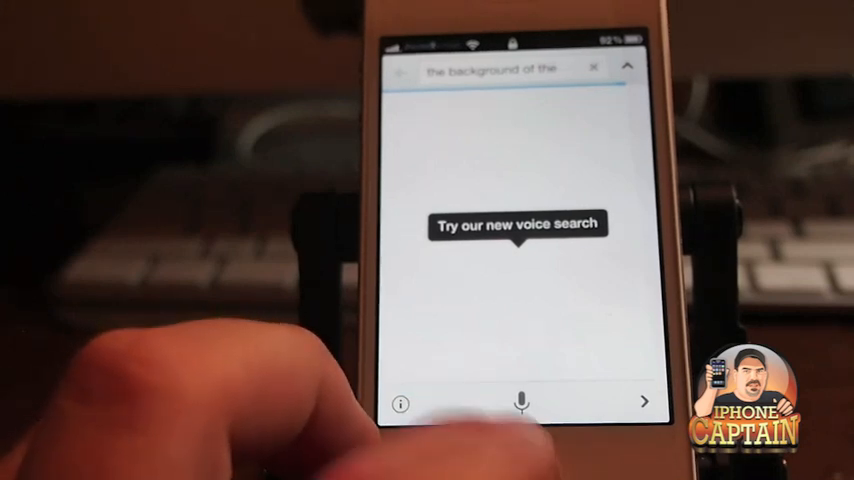
{"action": "left_click", "coordinate": [519, 401]}
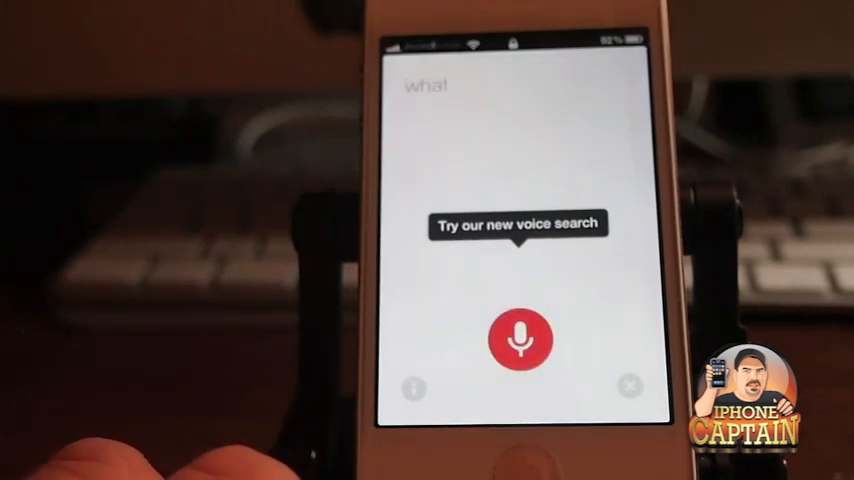
{"action": "left_click", "coordinate": [519, 340]}
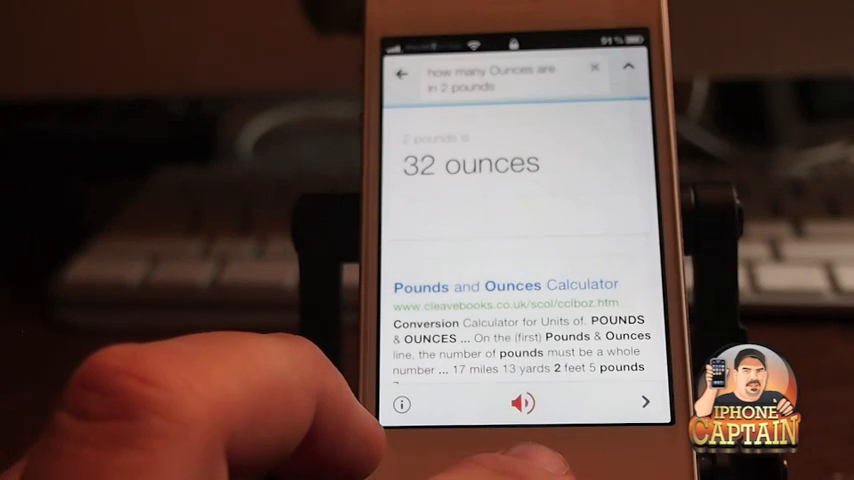
Leave the '32 ounces' search results for the Settings app.
{"action": "left_click", "coordinate": [522, 403]}
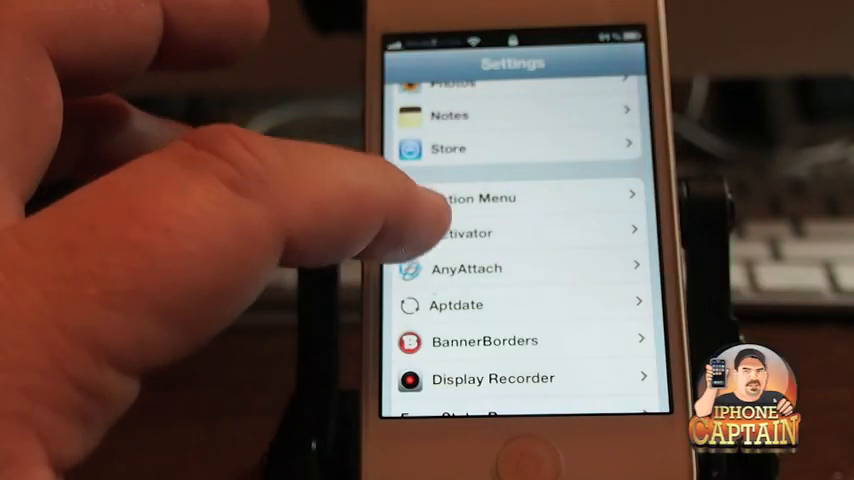
In Activator, assign ActiVoice's Google Apps action to the home-button triple press.
{"action": "left_click", "coordinate": [461, 232]}
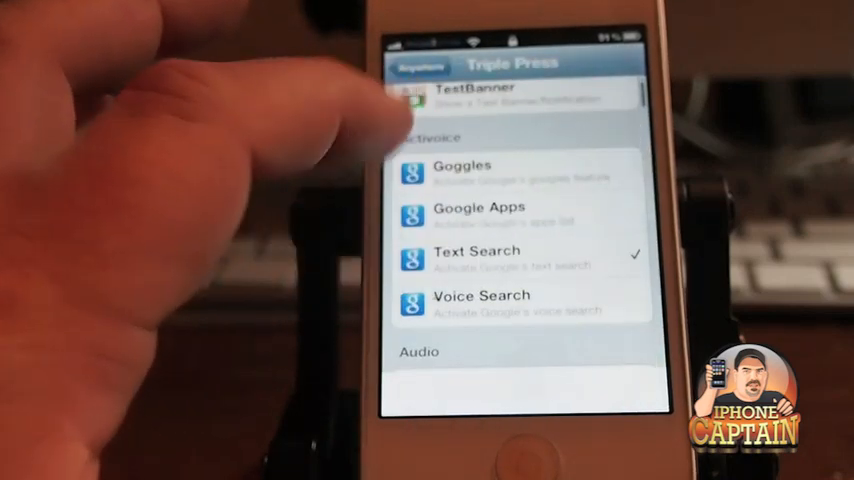
{"action": "left_click", "coordinate": [478, 210]}
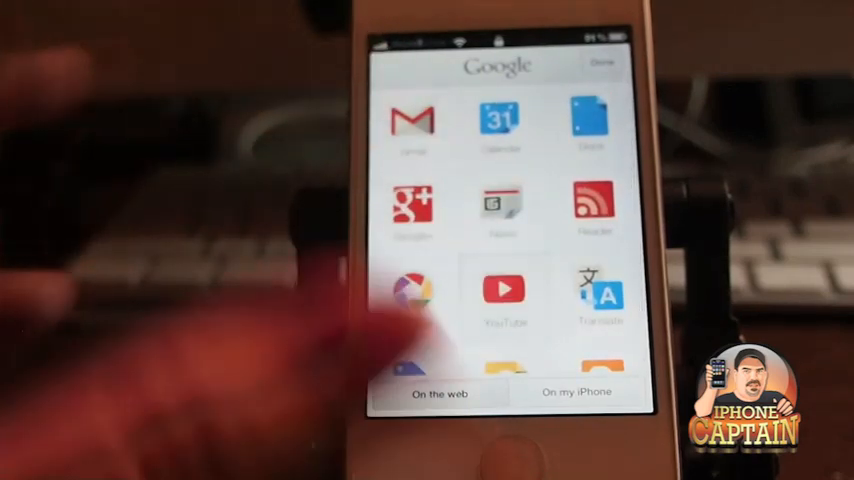
Choose YouTube from the Google apps grid.
{"action": "left_click", "coordinate": [504, 290]}
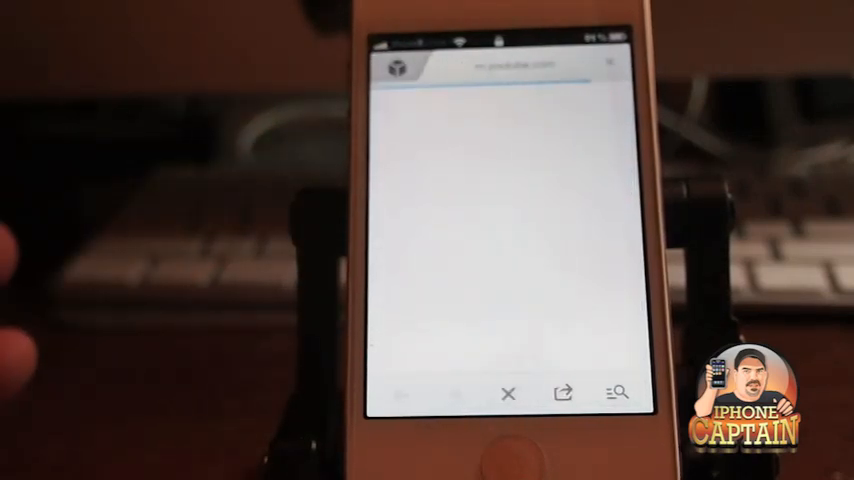